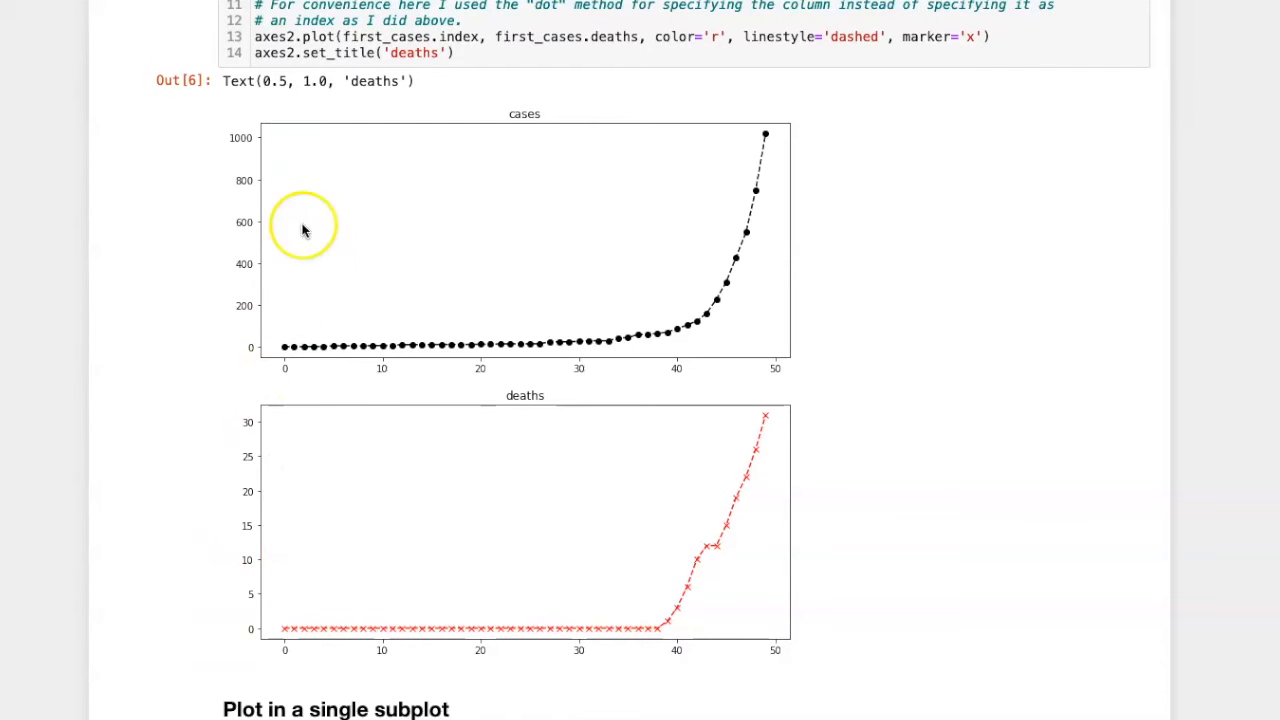
mouse_move(730, 572)
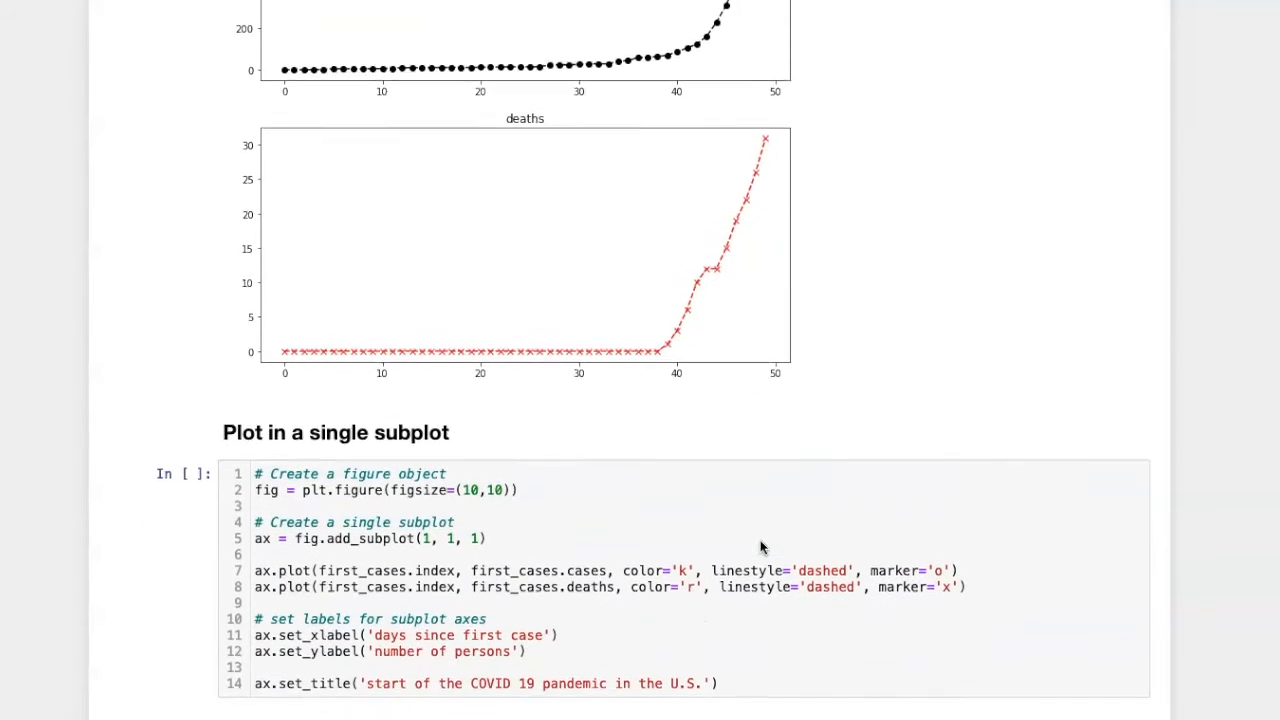
Run the single-subplot cell plotting cases and deaths together, then the bar-graph cell with a legend
scroll(down, 3)
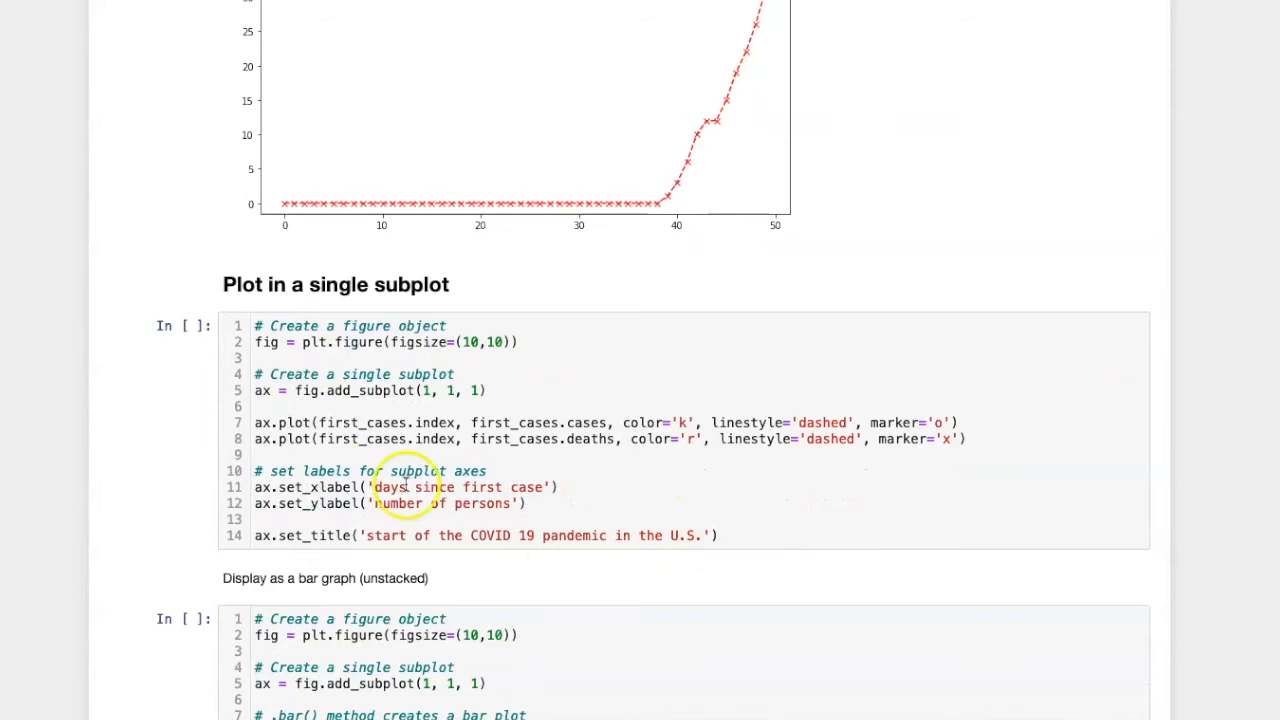
click(288, 422)
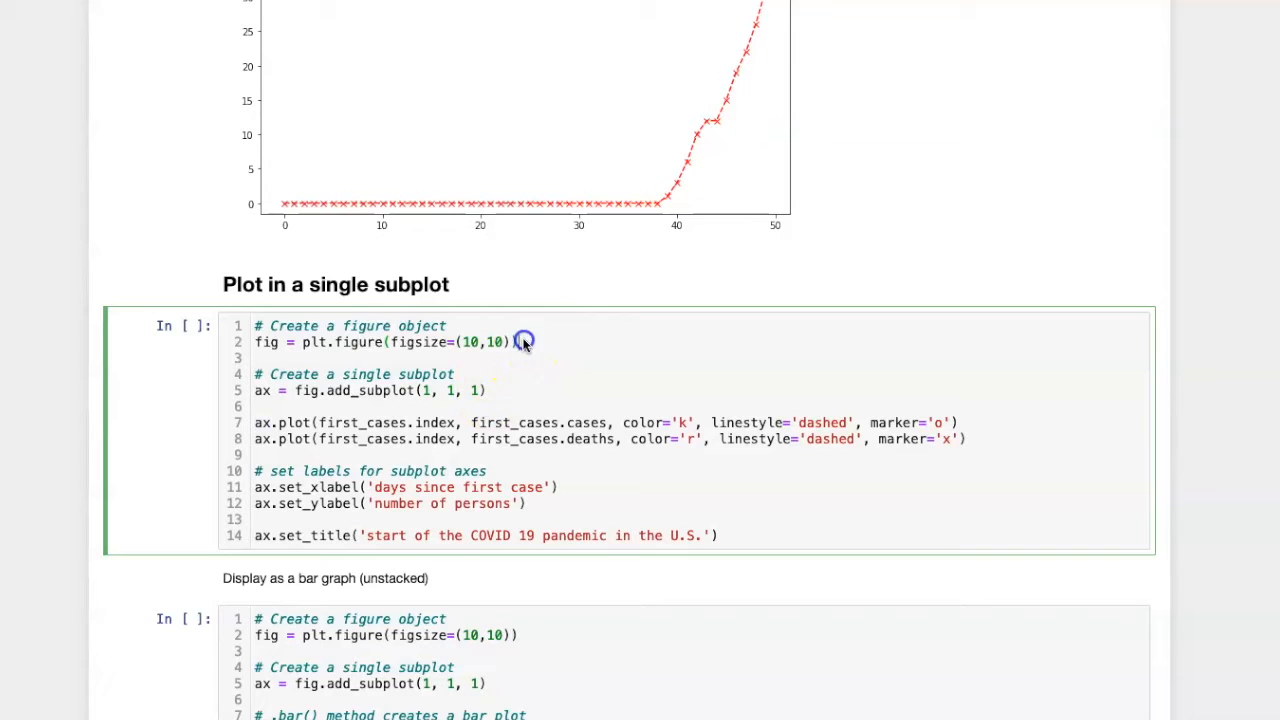
double_click(360, 390)
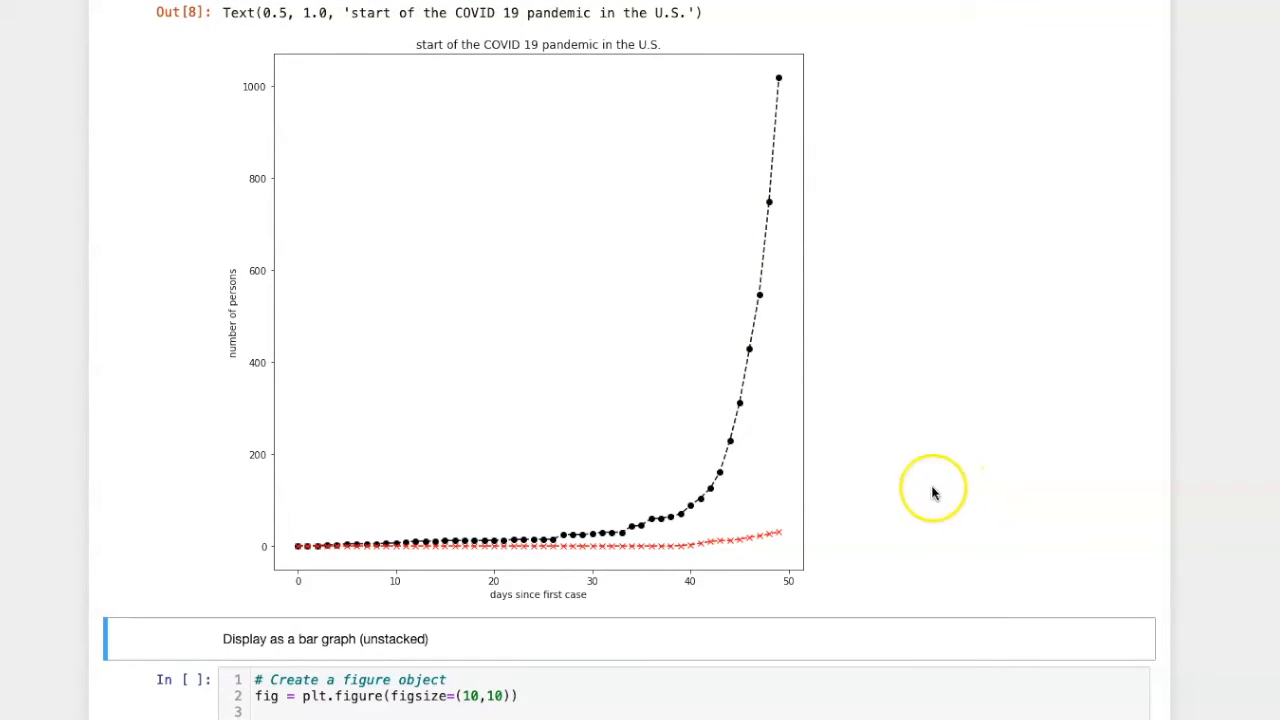
mouse_move(628, 536)
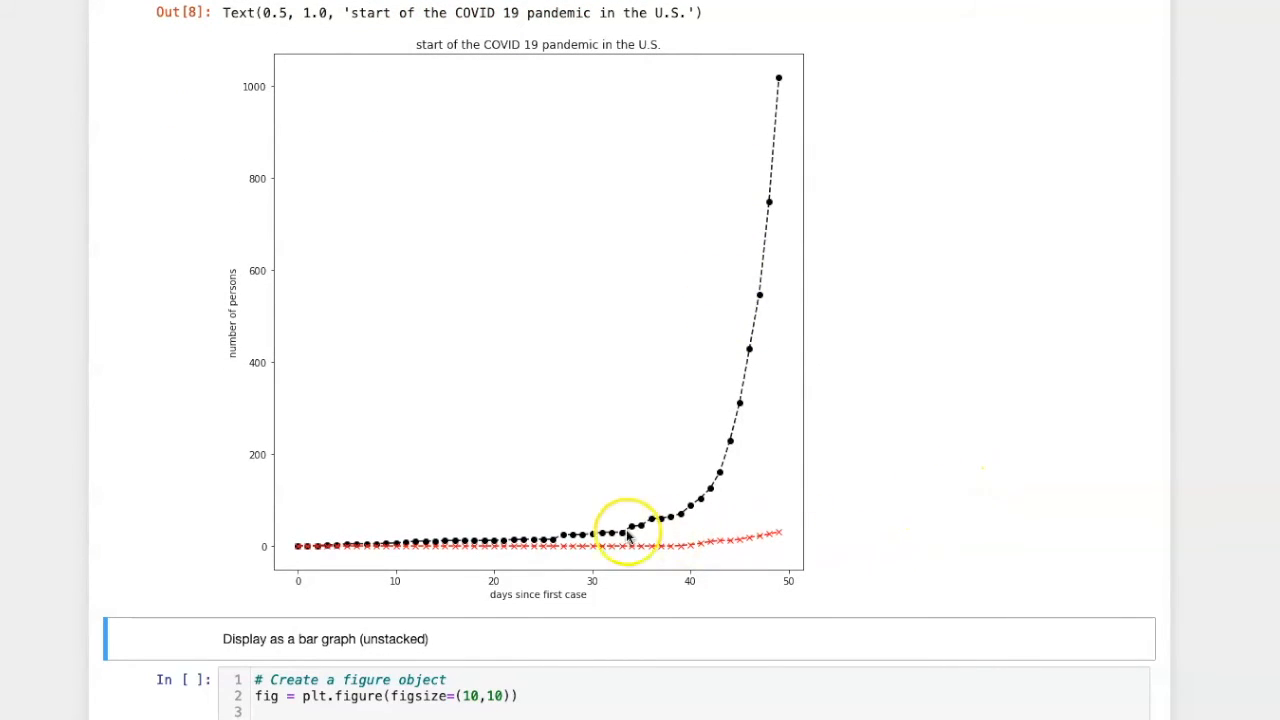
mouse_move(828, 82)
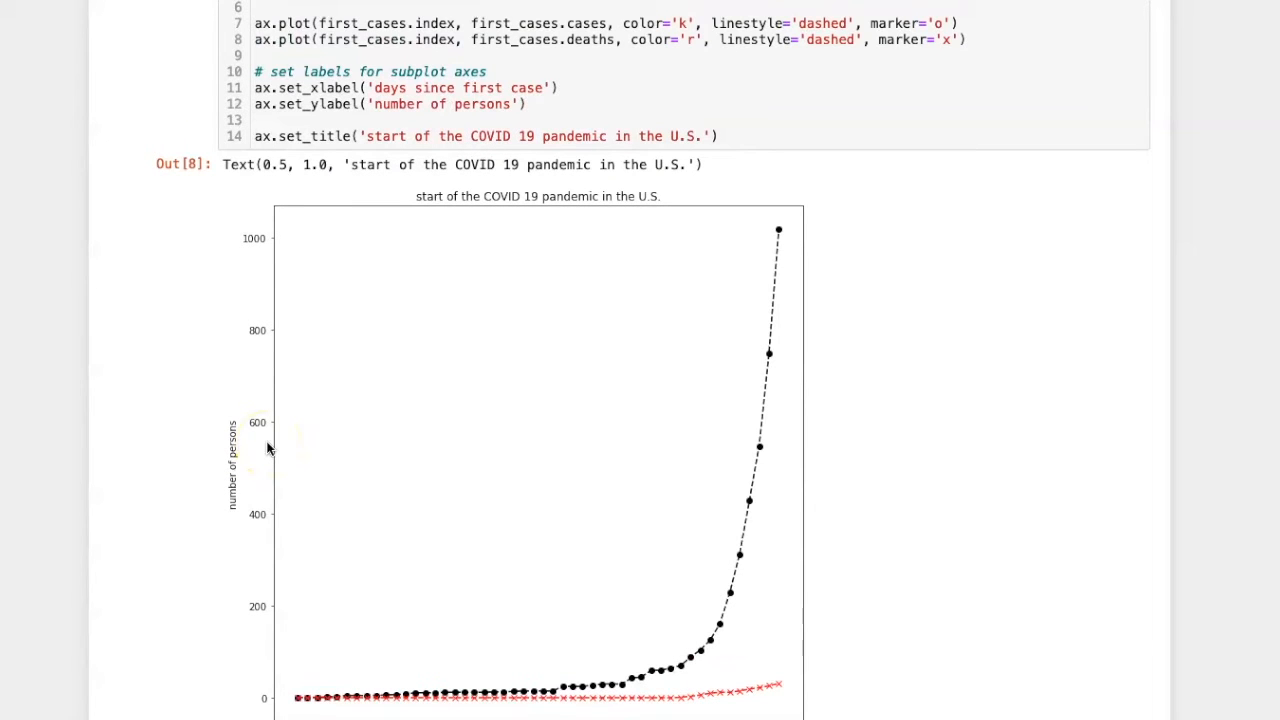
mouse_move(268, 448)
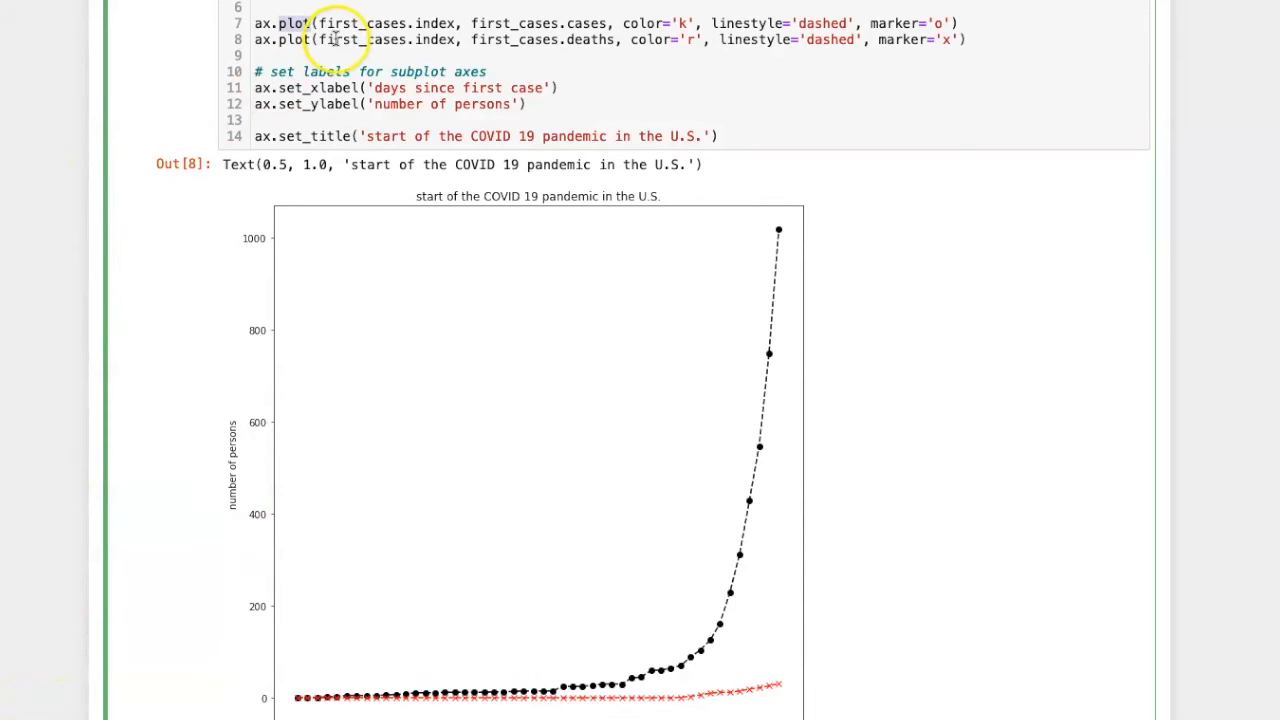
scroll(down, 3)
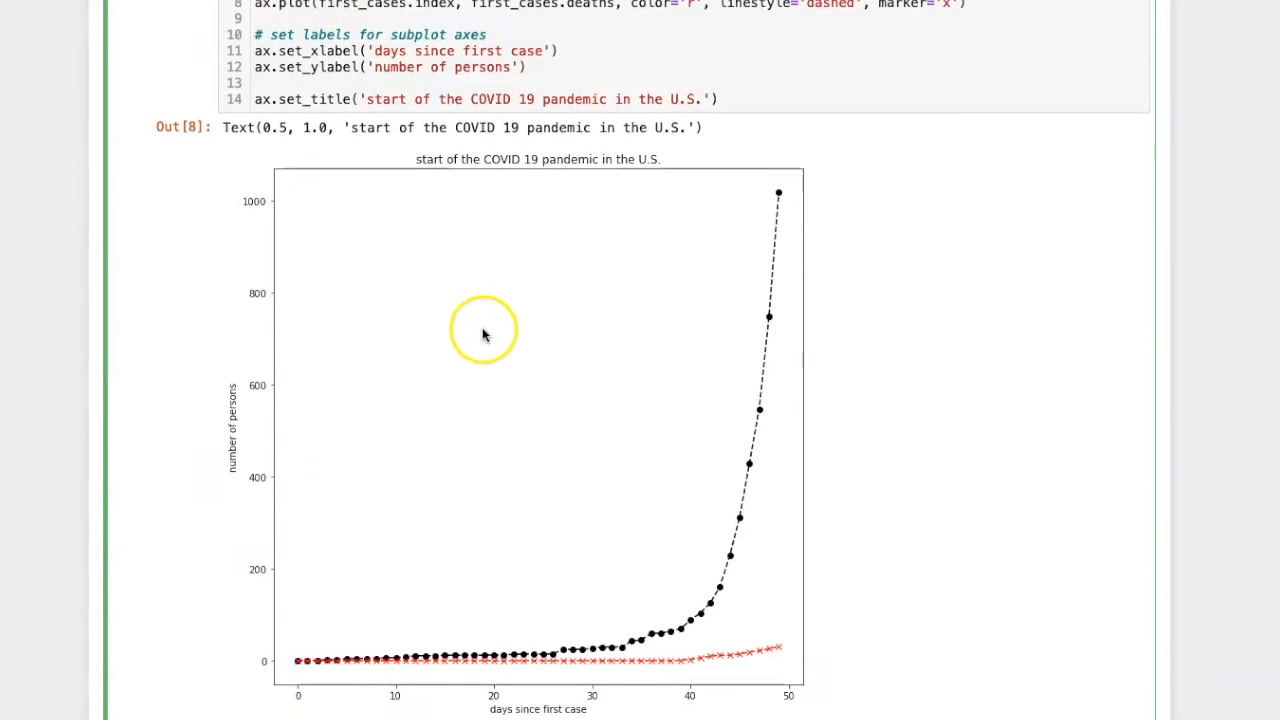
scroll(down, 3)
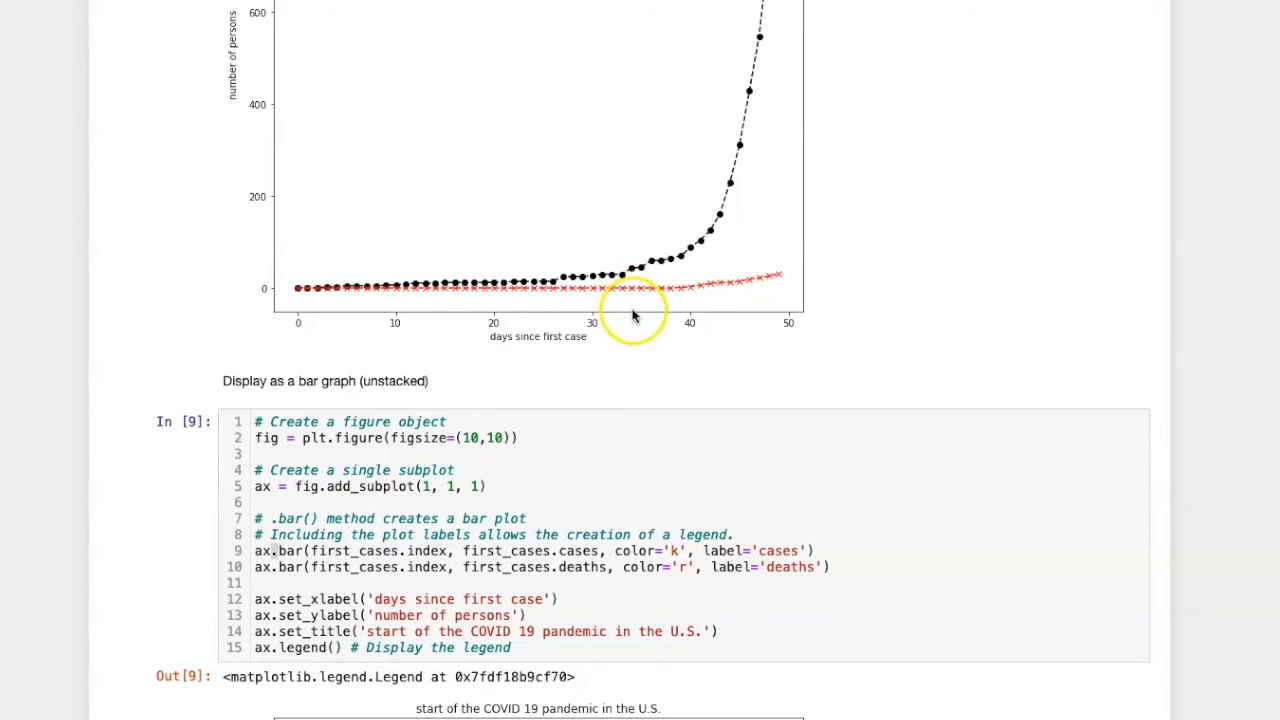
scroll(down, 3)
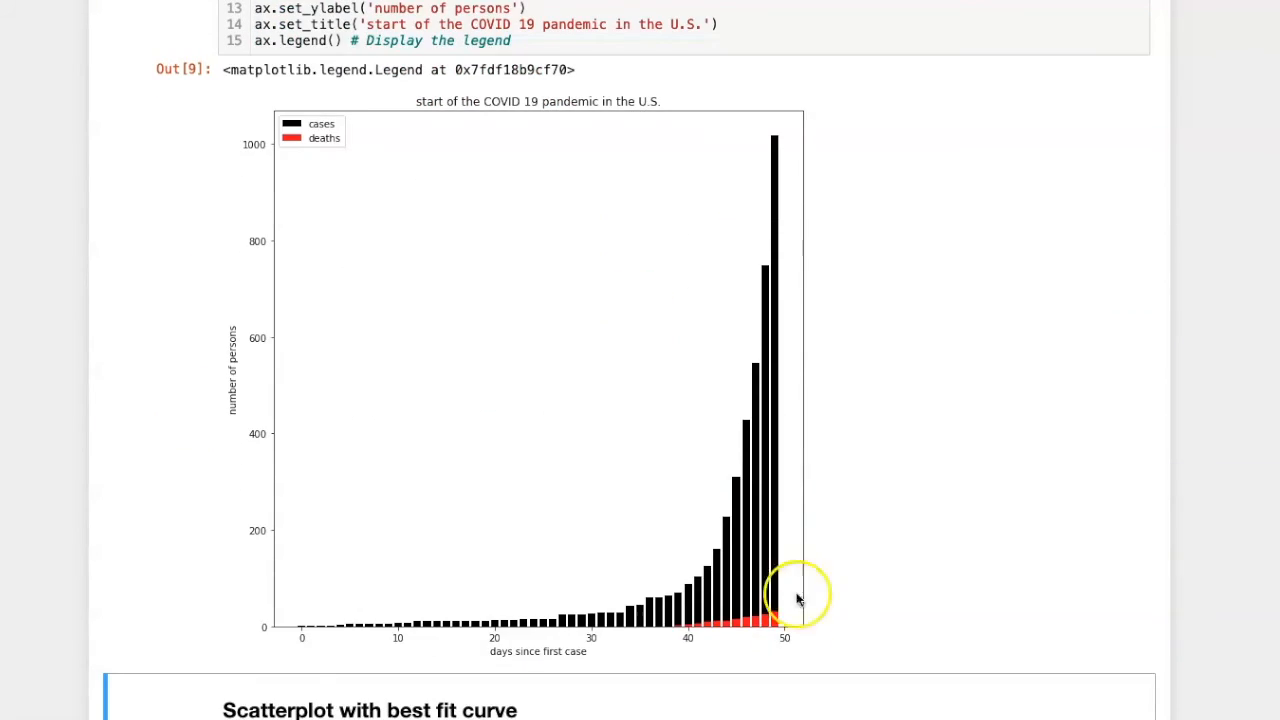
mouse_move(784, 624)
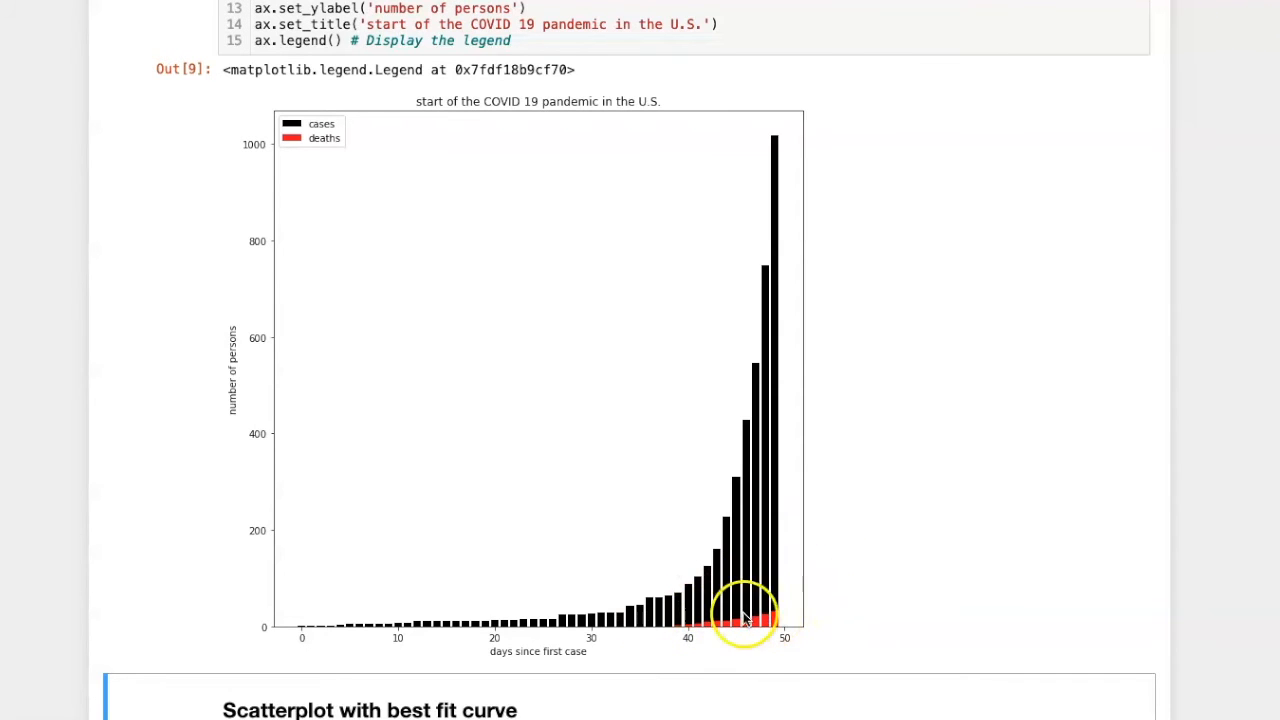
mouse_move(804, 604)
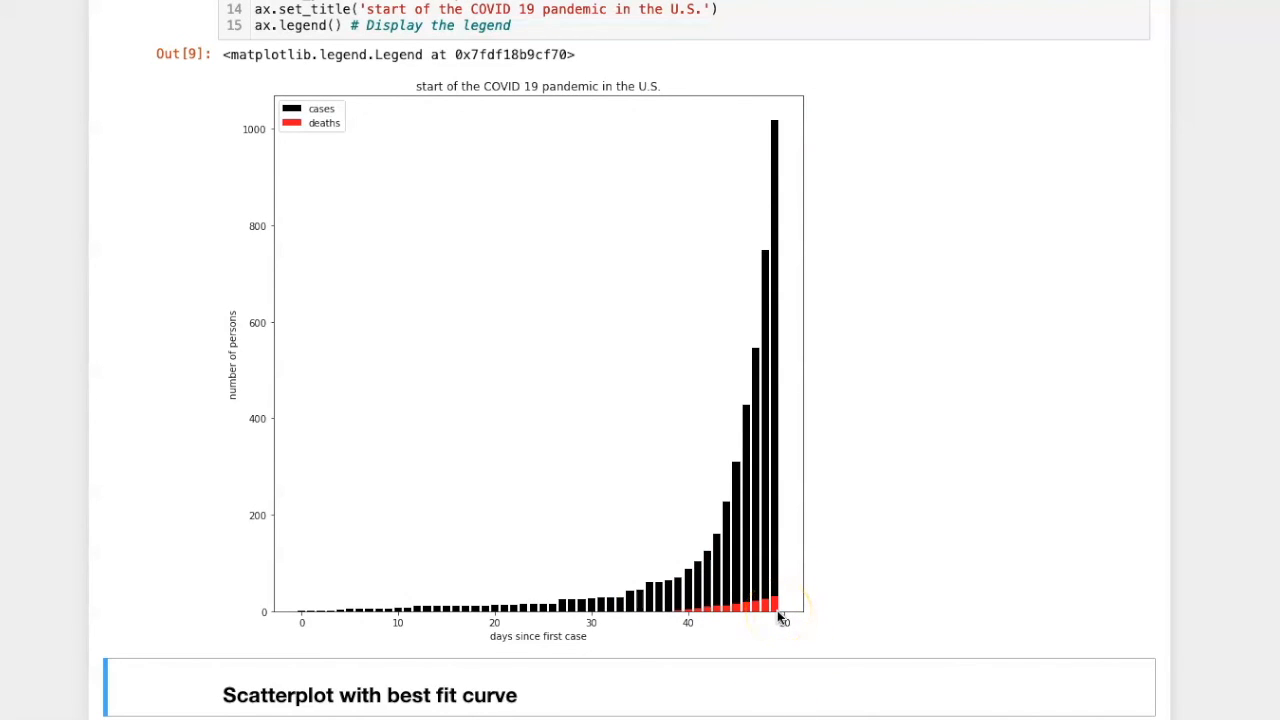
mouse_move(782, 618)
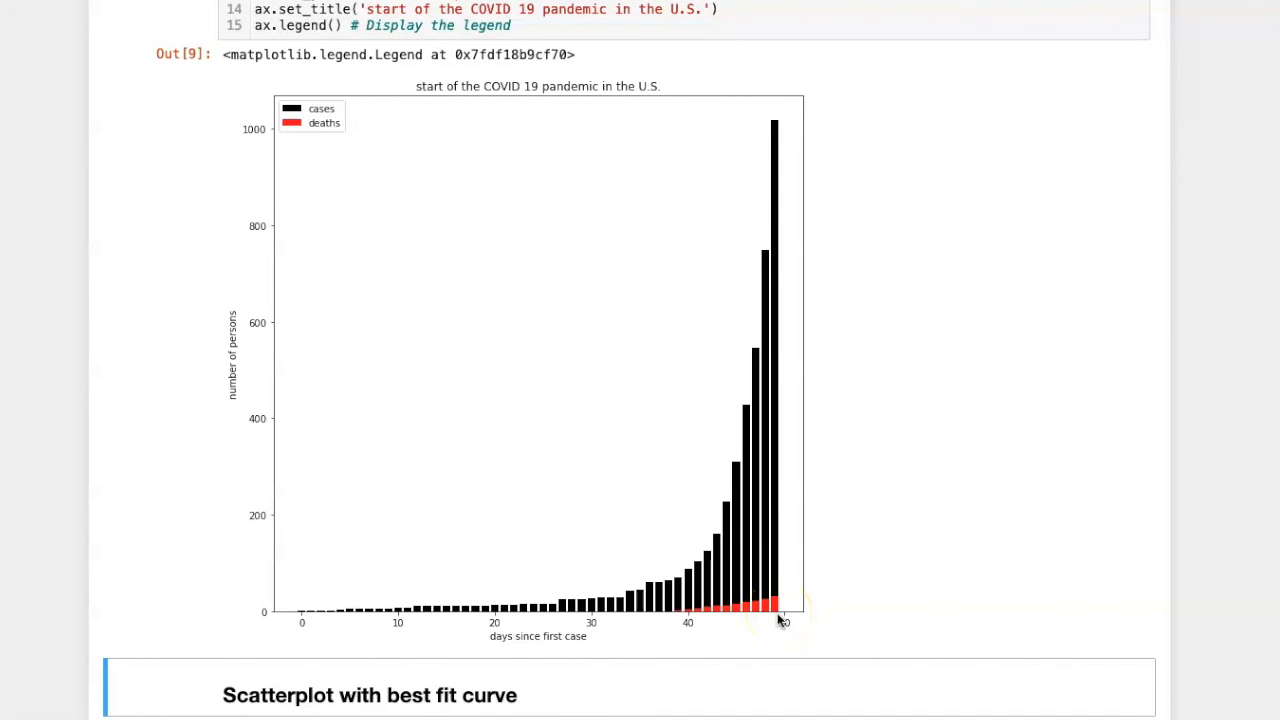